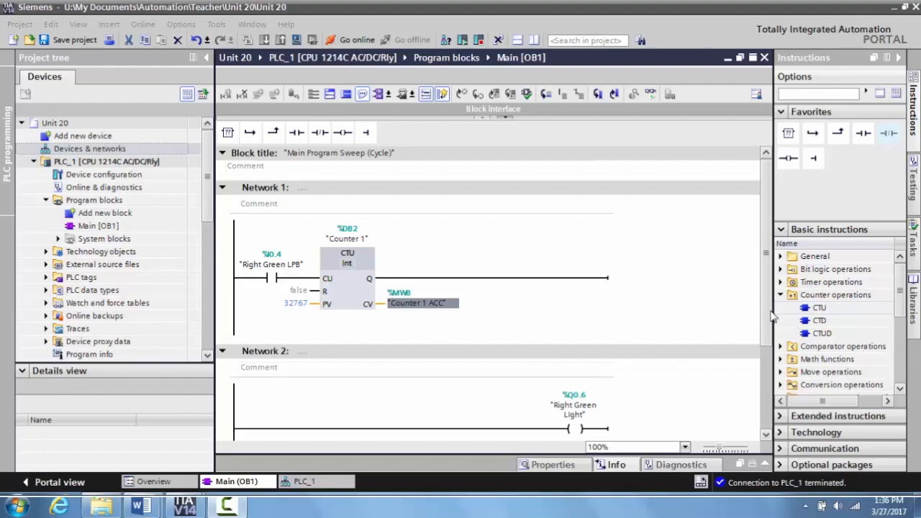
Step: Collapse the Instructions task card to enlarge the ladder editor
click(780, 294)
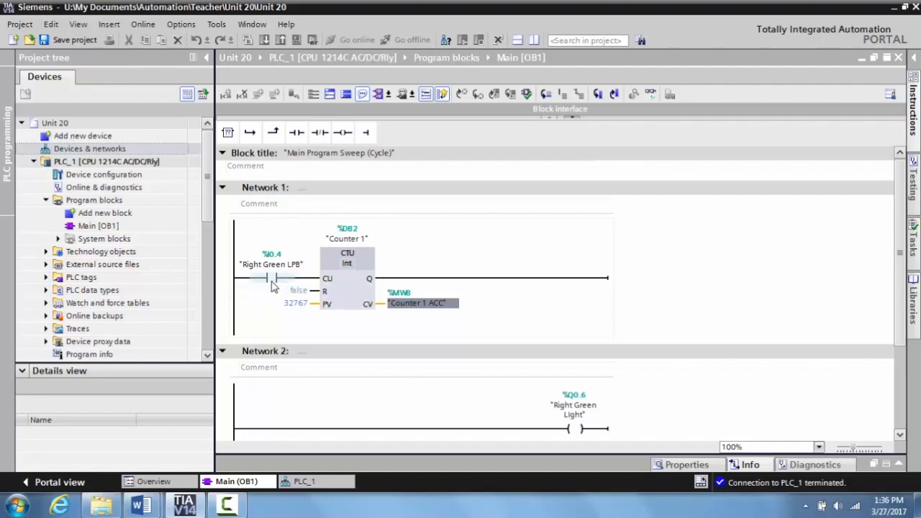
mouse_move(336, 288)
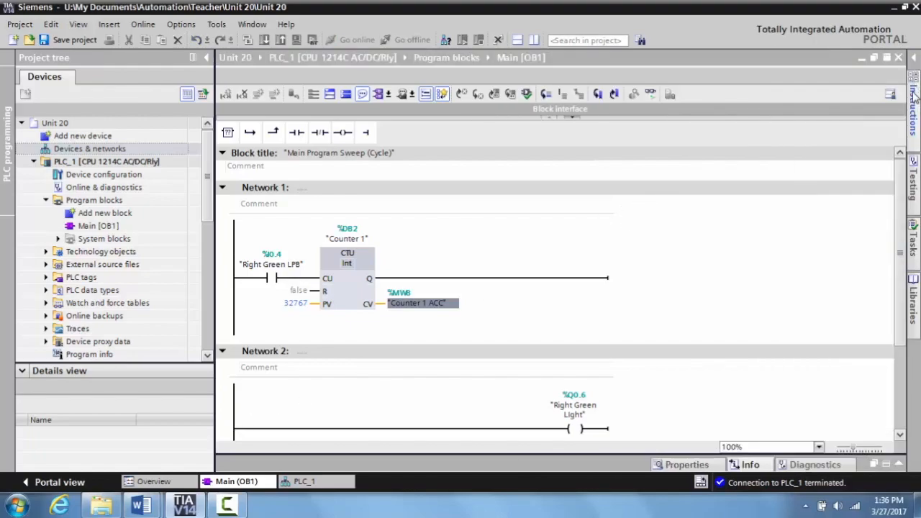
Step: Reopen the Instructions task card to show the comparator operations
click(916, 101)
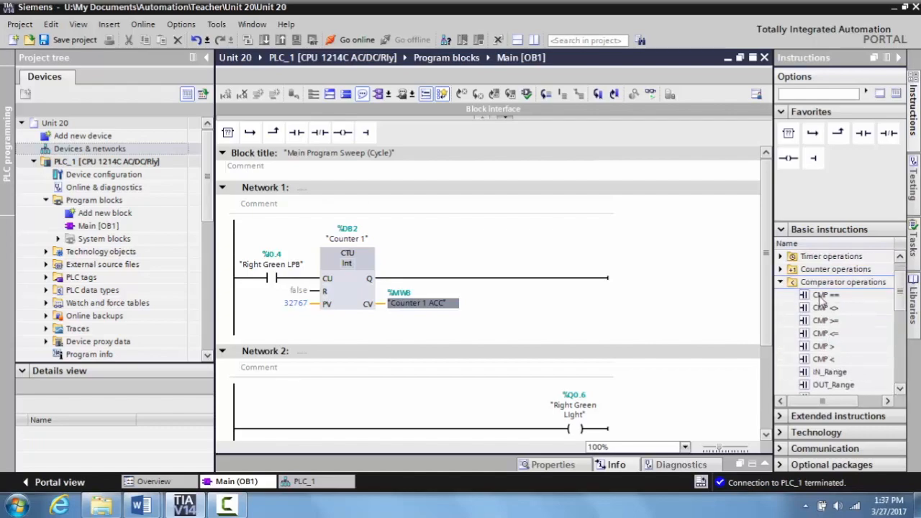
mouse_move(817, 294)
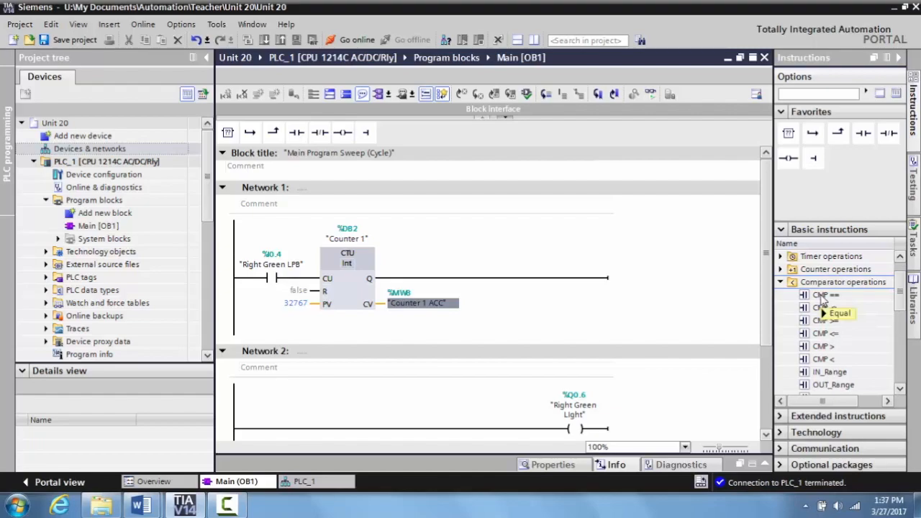
mouse_move(830, 321)
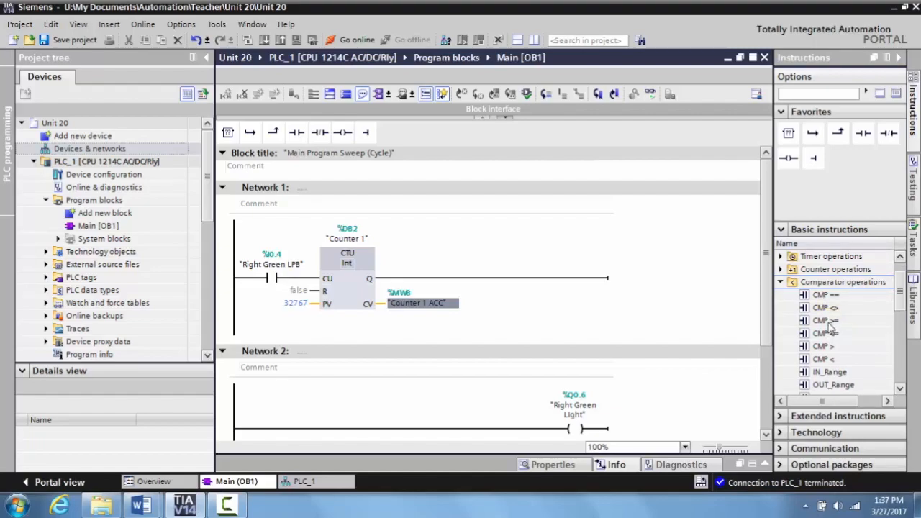
mouse_move(823, 320)
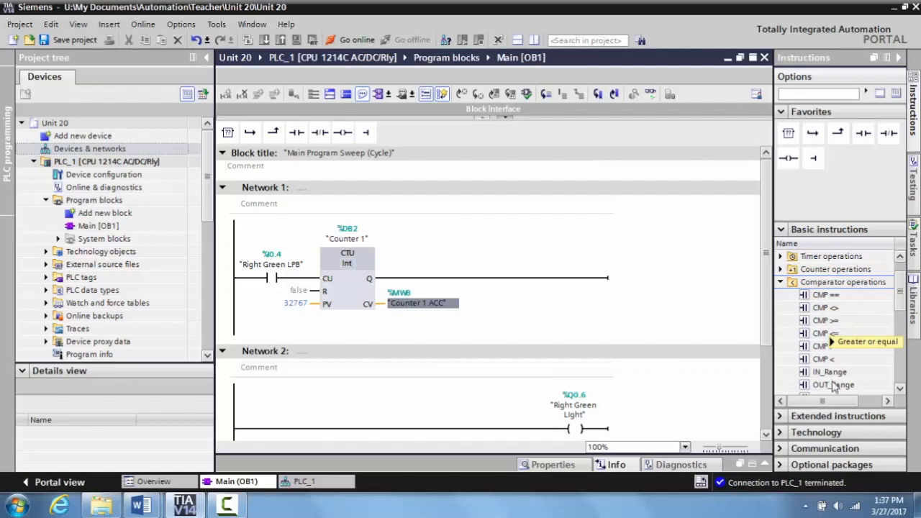
mouse_move(793, 297)
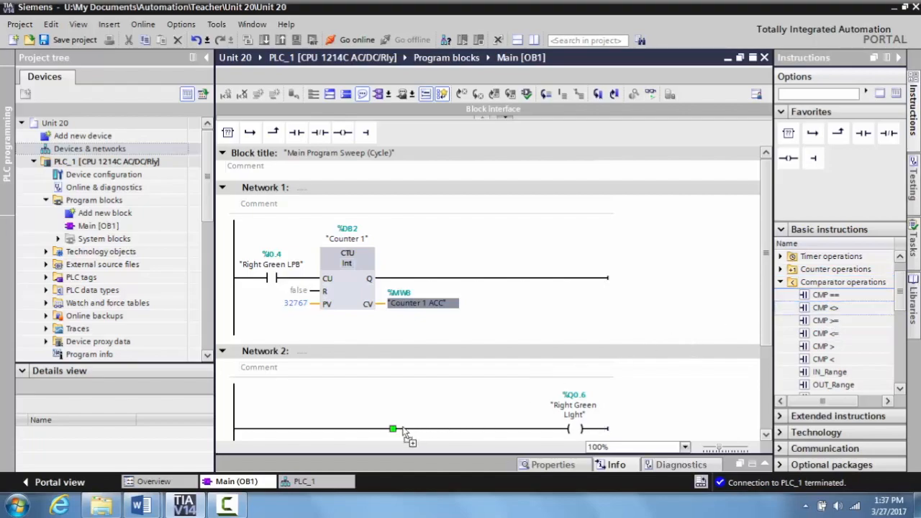
Step: Bring Network 2 into view to place CMP == before the Right Green Light coil
scroll(down, 3)
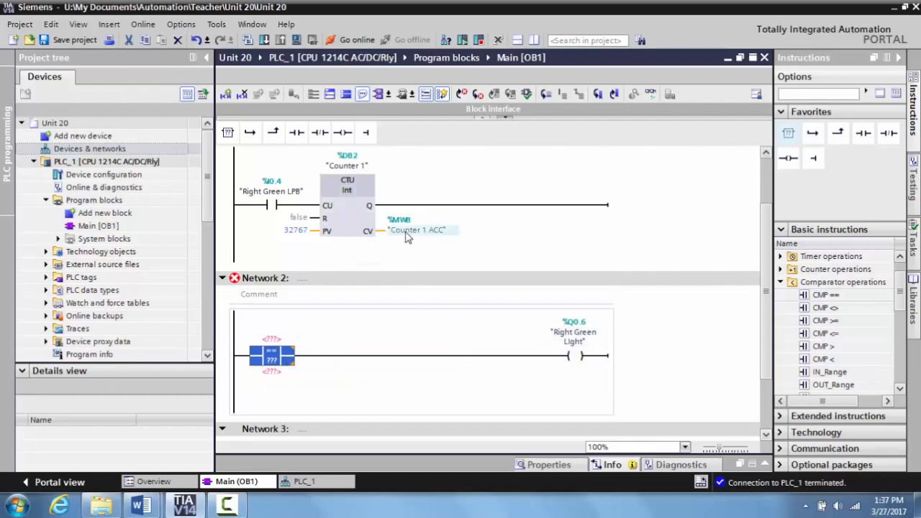
mouse_move(407, 236)
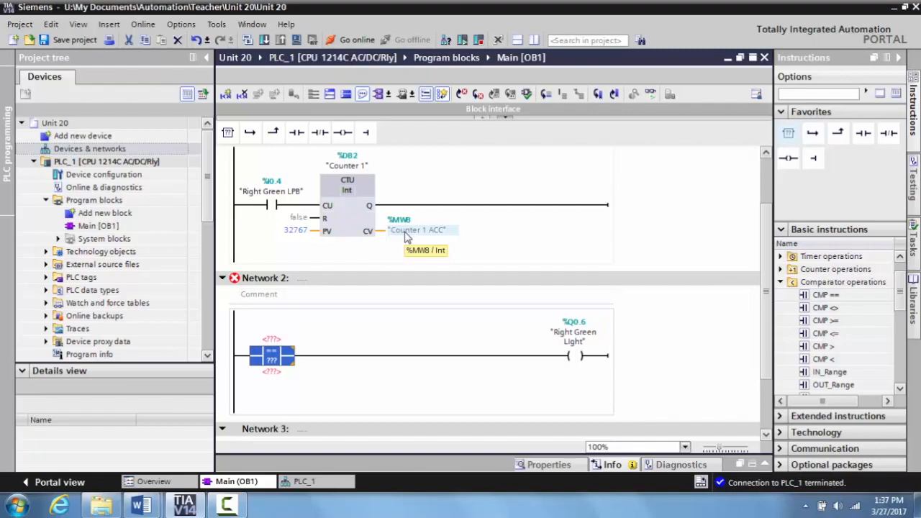
mouse_move(277, 382)
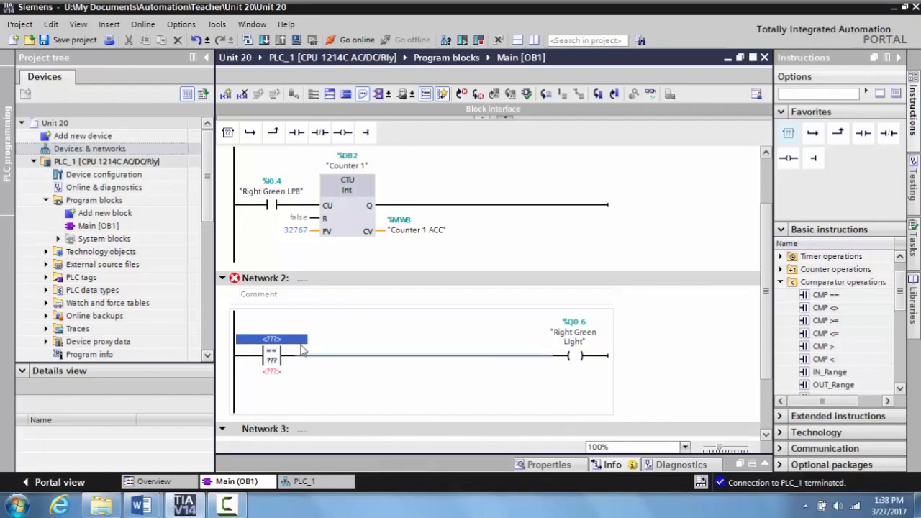
Step: Set the comparator operands to Counter 1 ACC and 5
click(271, 338)
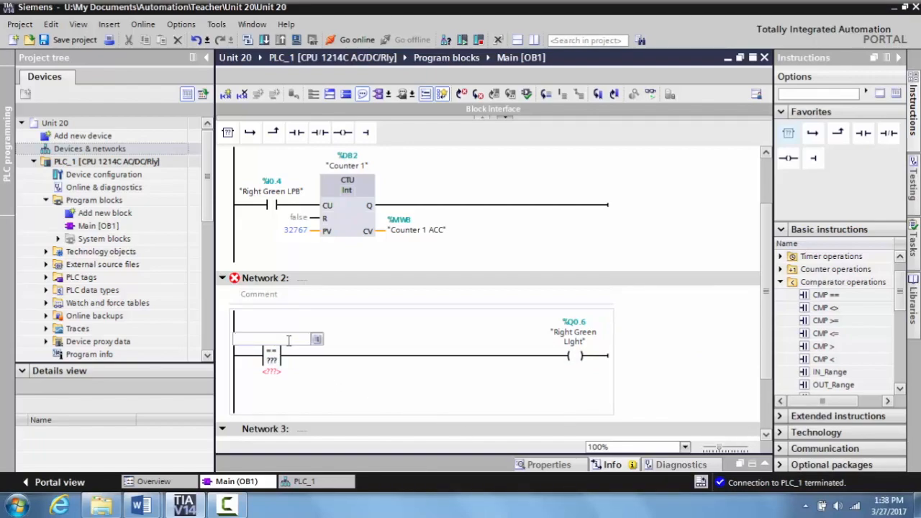
text(co)
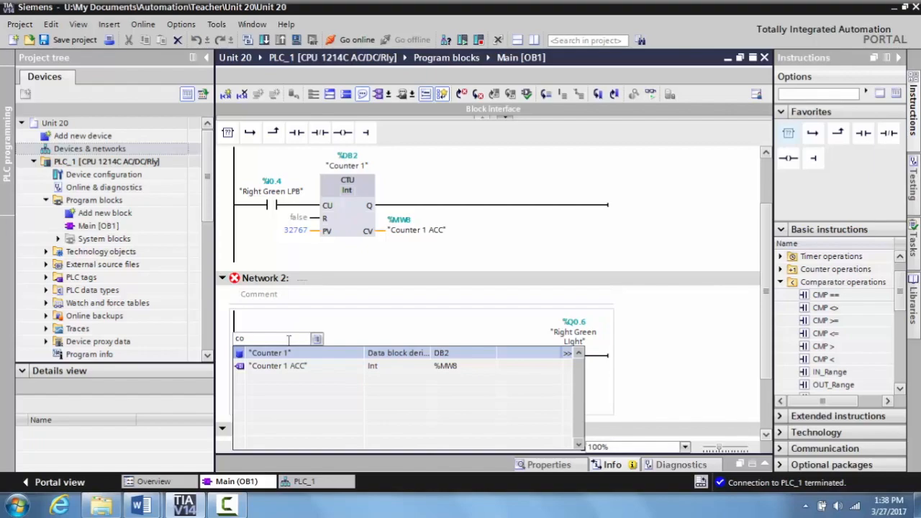
click(277, 366)
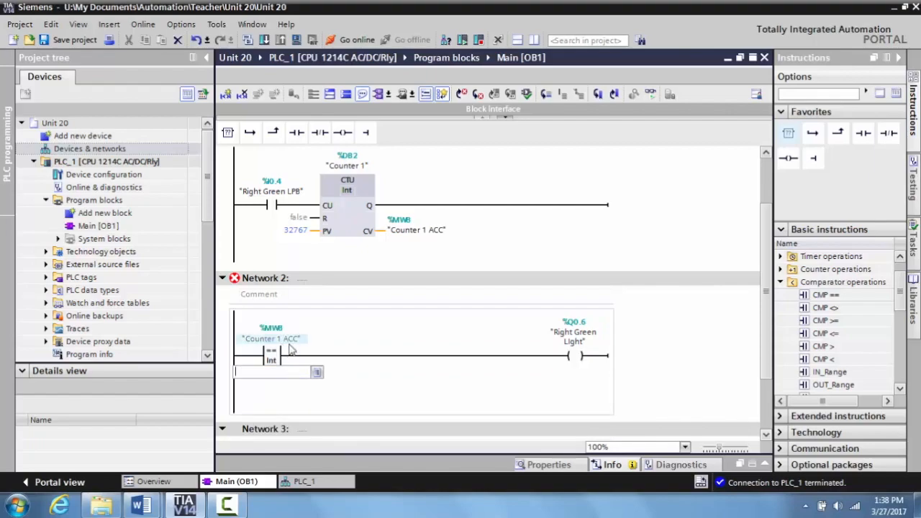
mouse_move(288, 348)
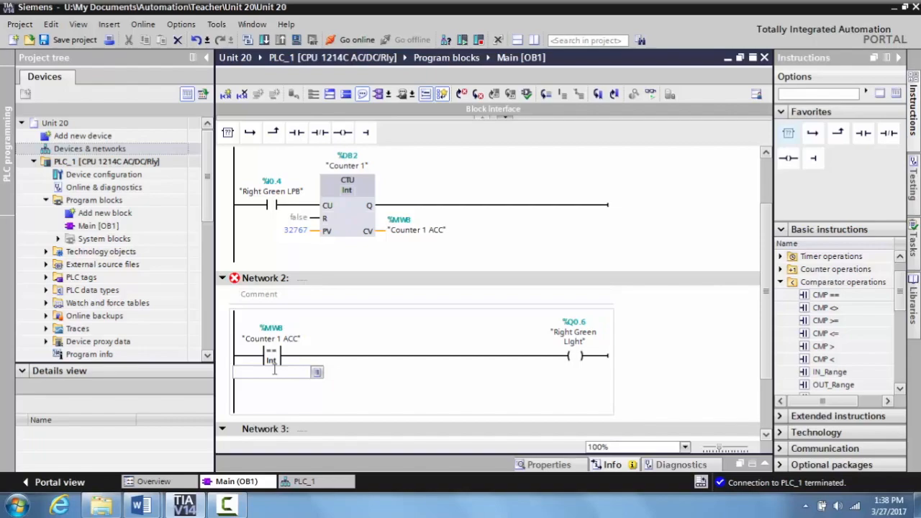
text(5)
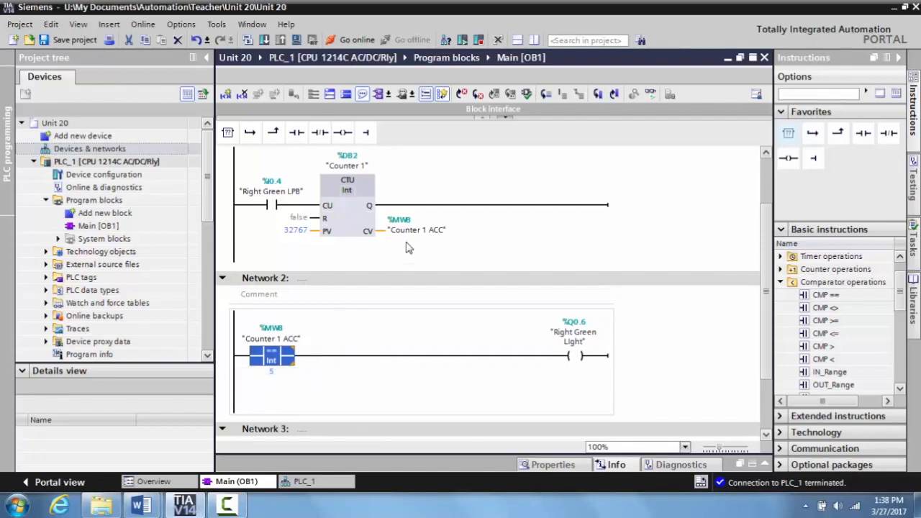
mouse_move(406, 230)
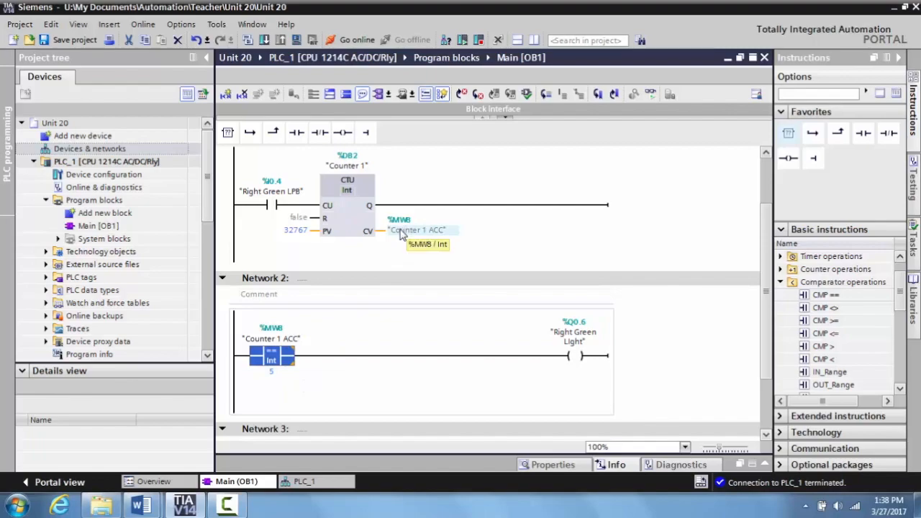
mouse_move(421, 236)
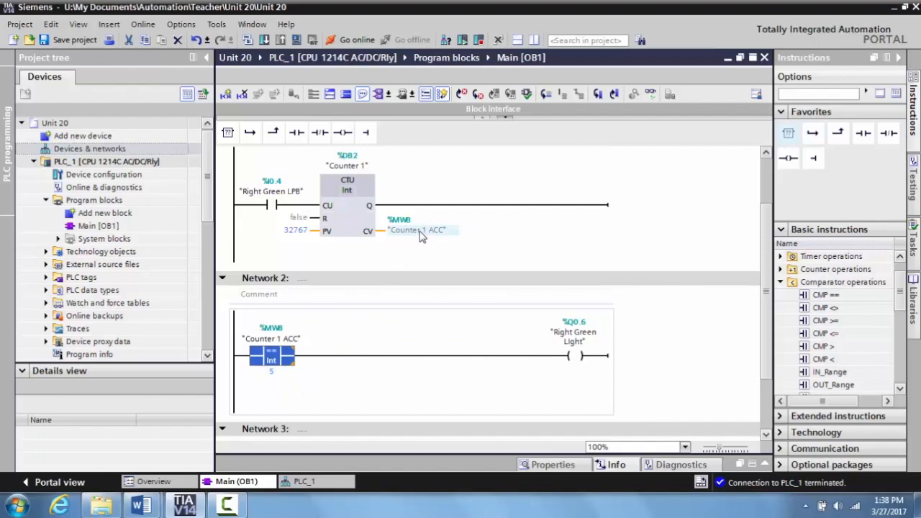
mouse_move(575, 359)
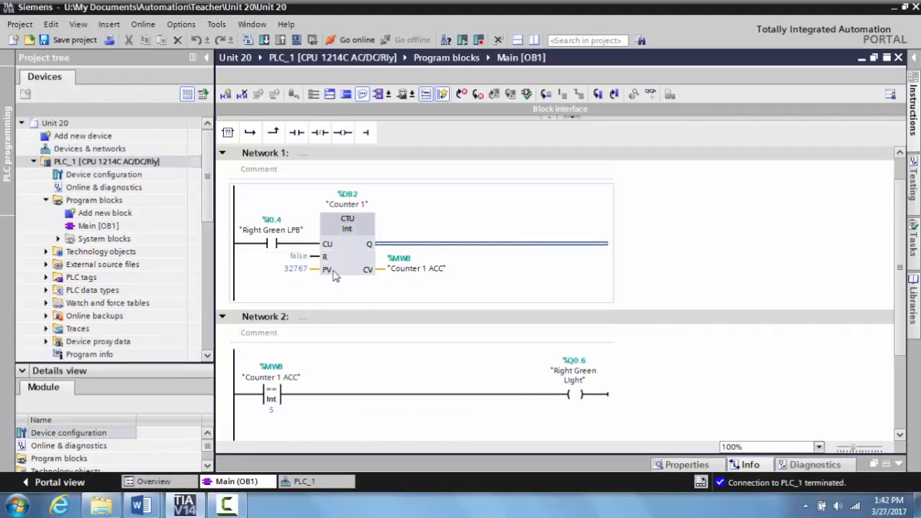
Step: Replace false on Counter 1's R input with the Left Green PB tag
click(298, 256)
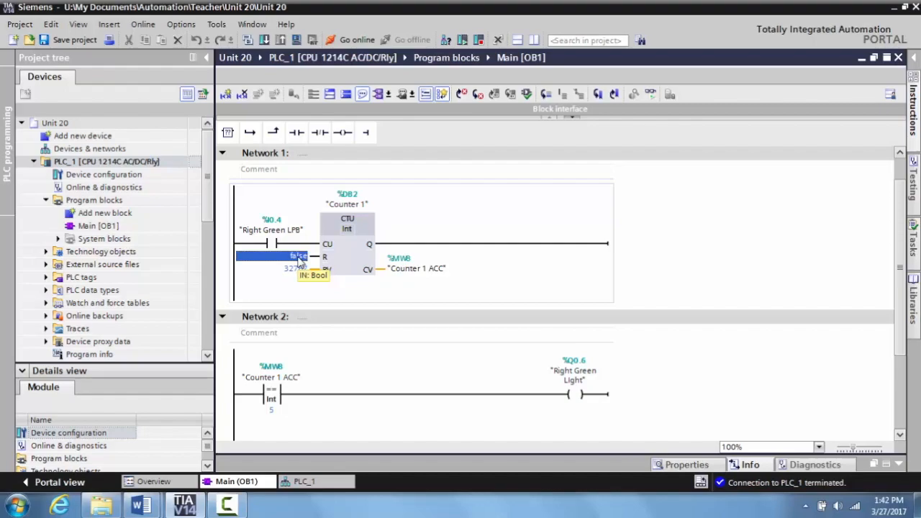
text(left Green)
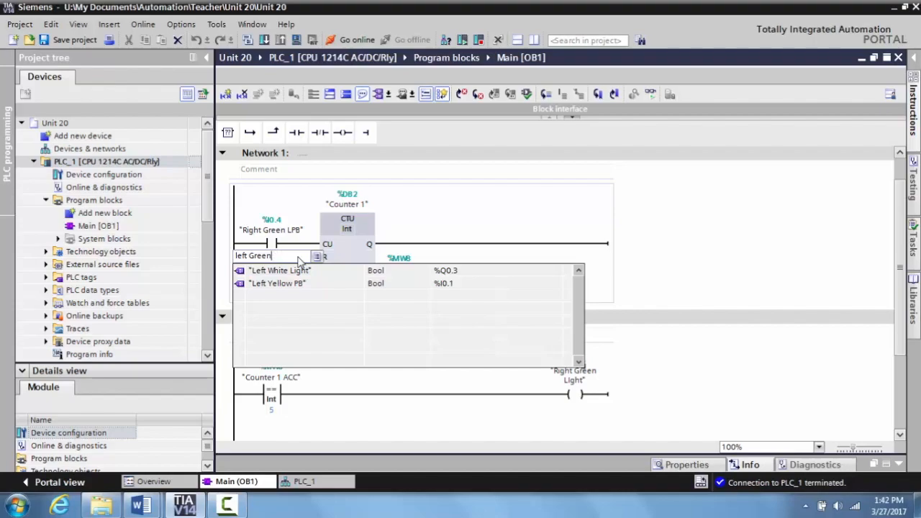
text(PB")
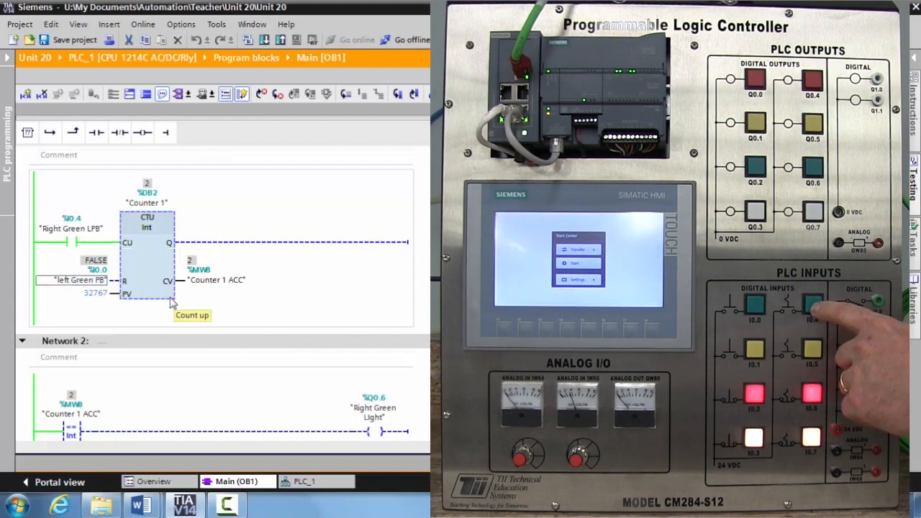
Step: Monitor Network 2 online while counting, confirming the light lights only at count 5
click(810, 303)
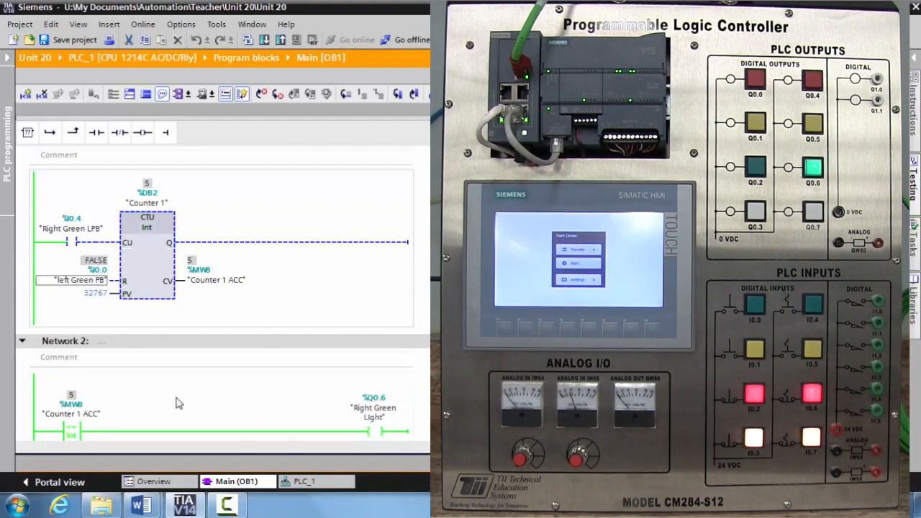
scroll(down, 3)
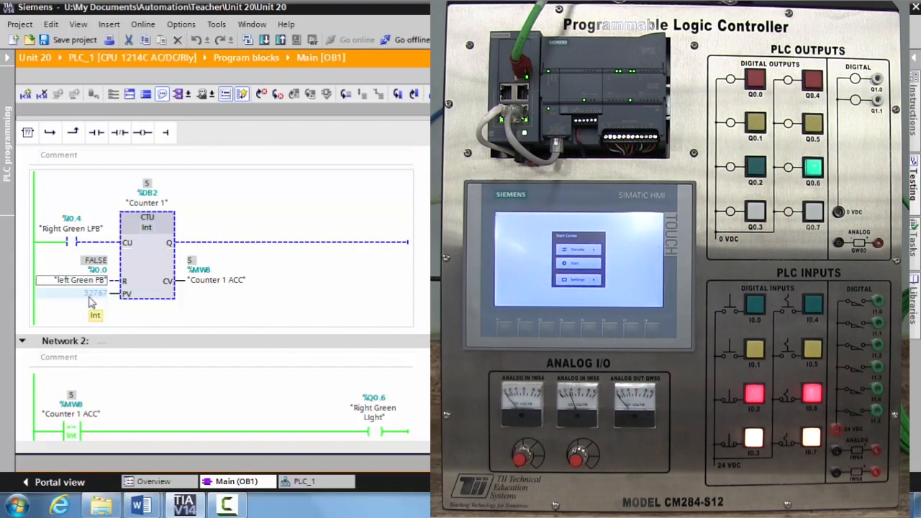
scroll(down, 3)
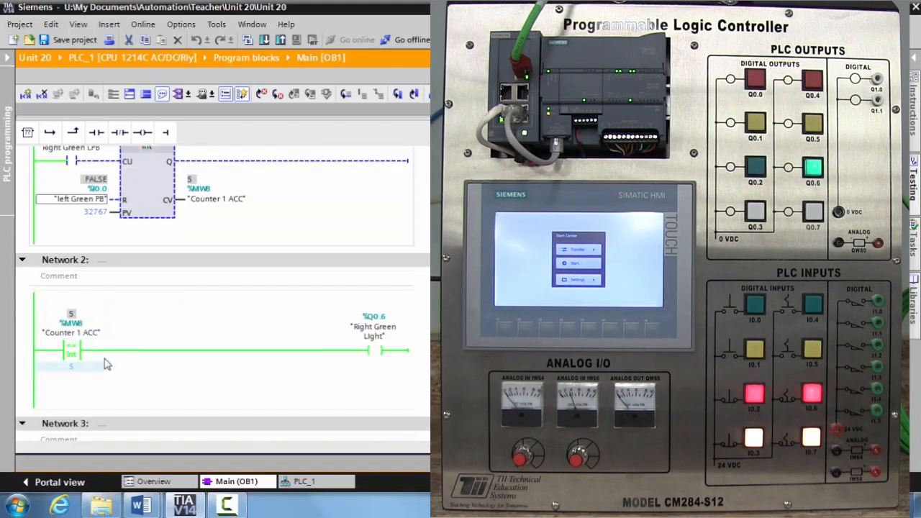
mouse_move(94, 346)
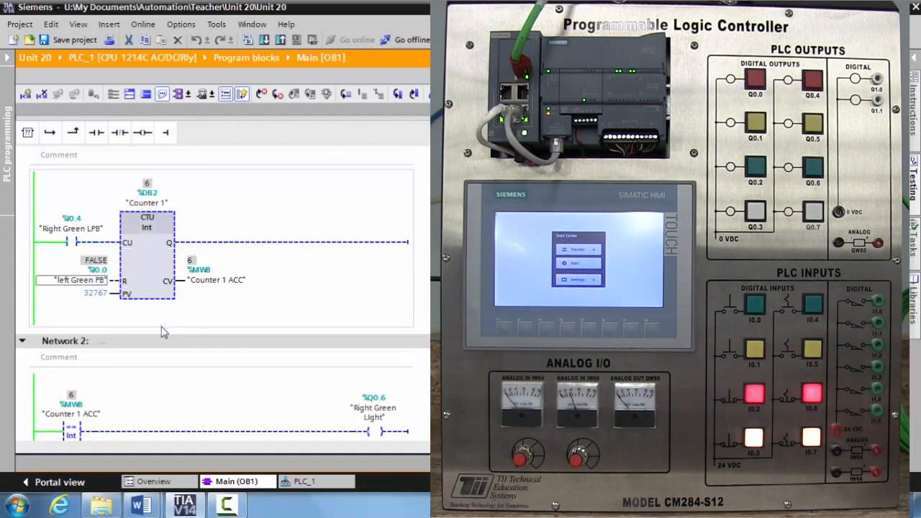
scroll(down, 3)
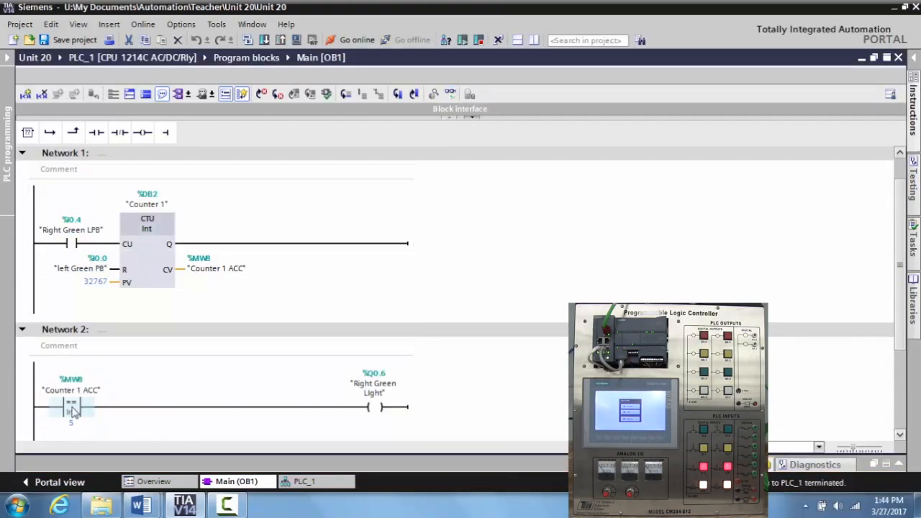
Step: Change the Network 2 comparator type from == to >=
click(70, 405)
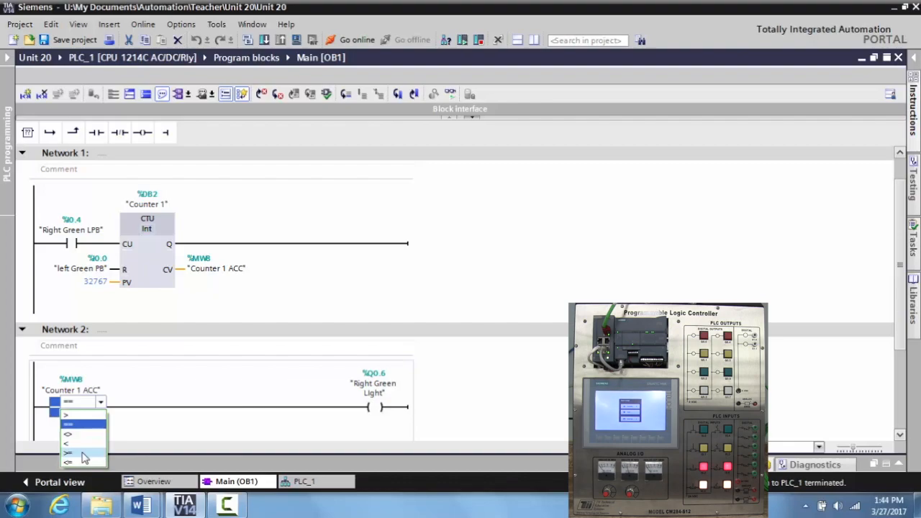
click(67, 454)
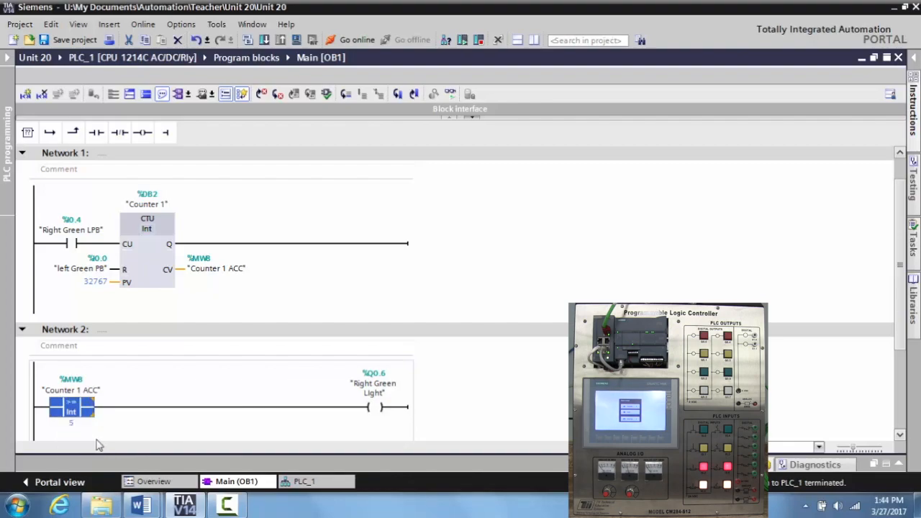
double_click(71, 390)
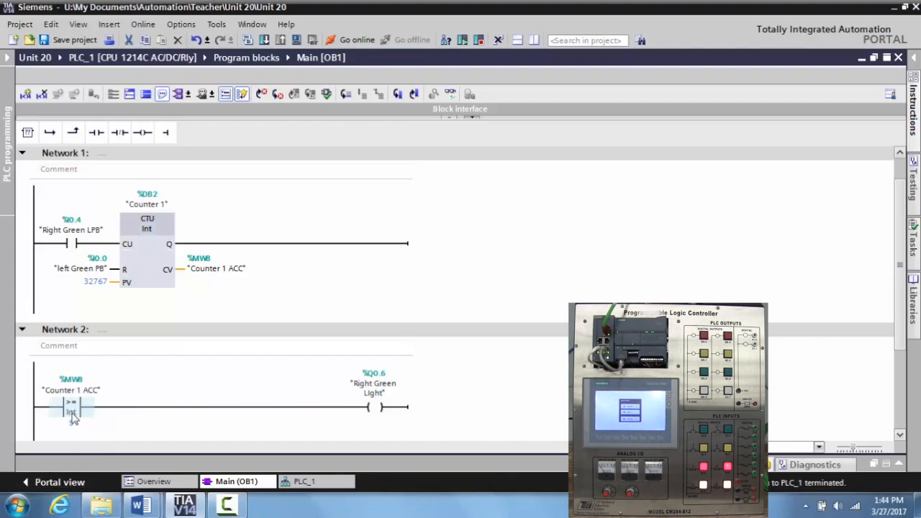
click(71, 413)
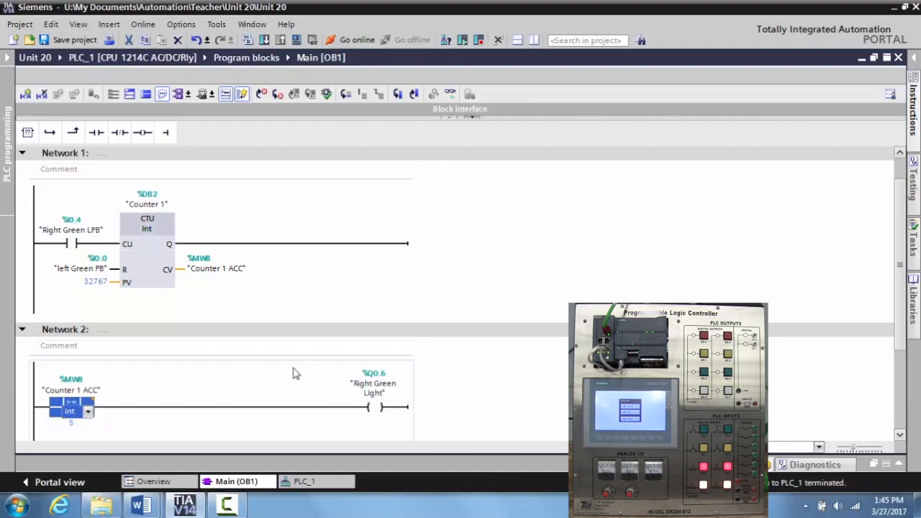
click(912, 101)
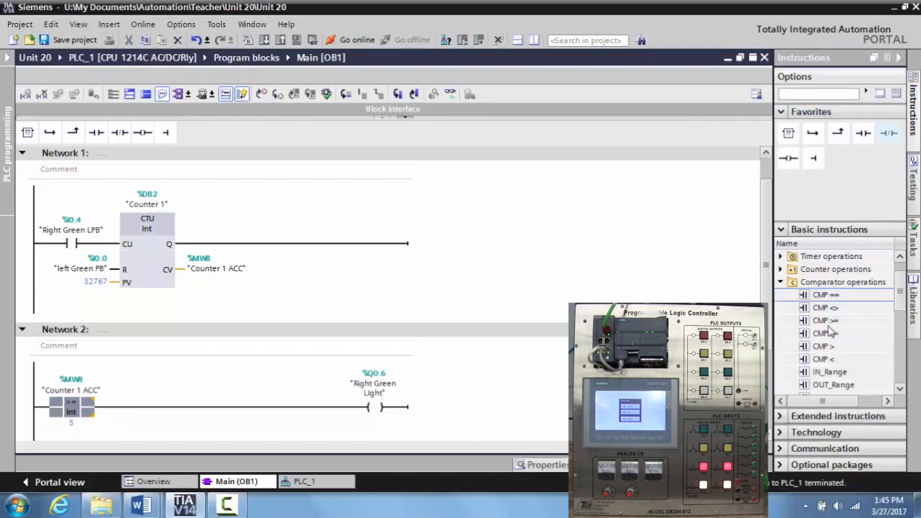
mouse_move(832, 321)
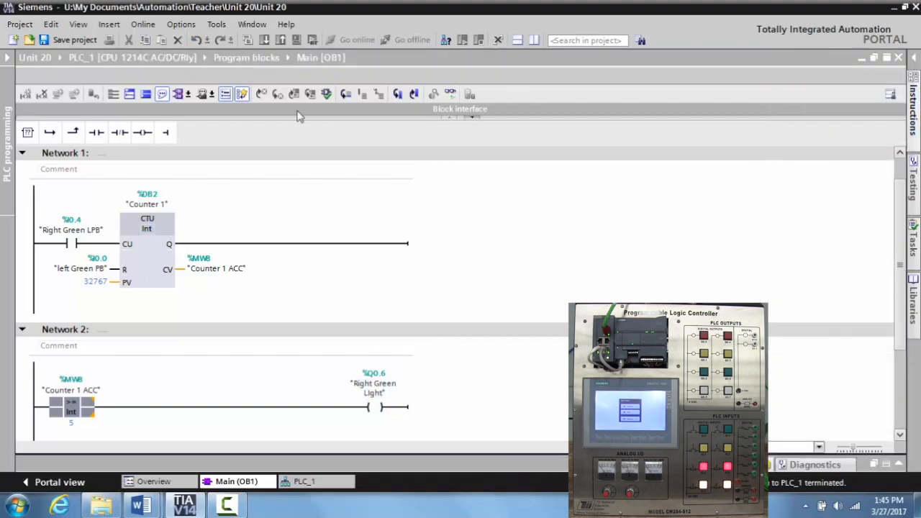
click(216, 269)
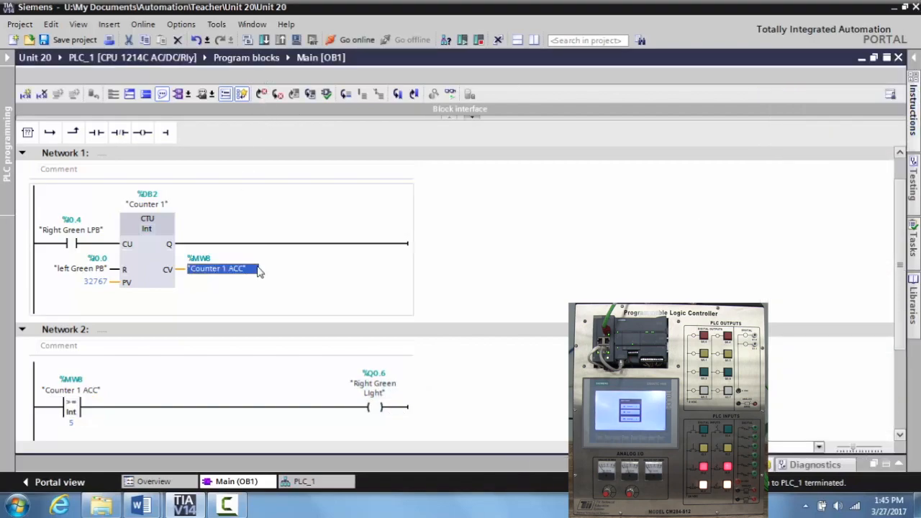
mouse_move(266, 41)
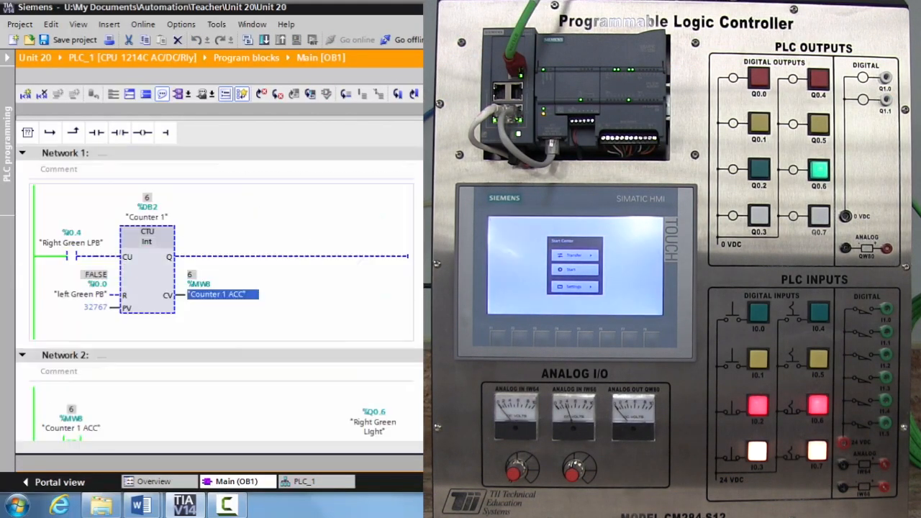
Step: Monitor Network 2 as Counter 1 ACC counts to 10, Right Green Light staying on
scroll(down, 3)
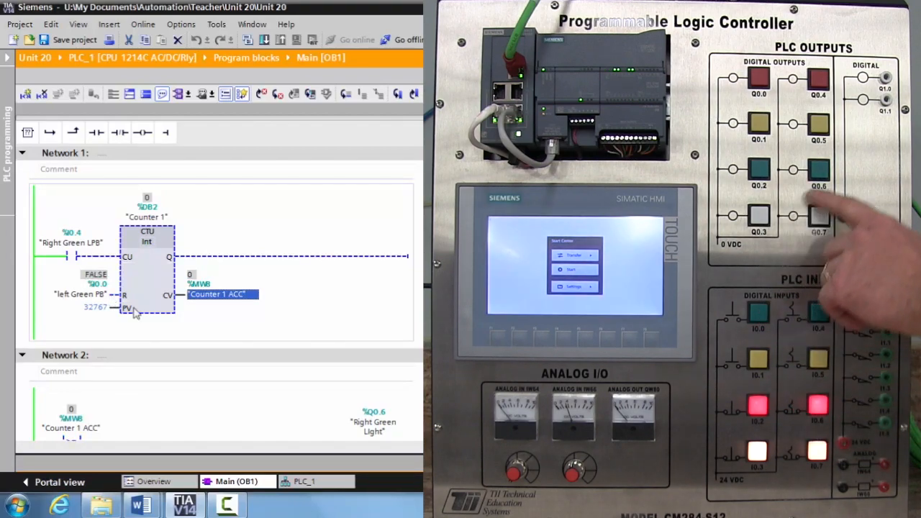
scroll(down, 3)
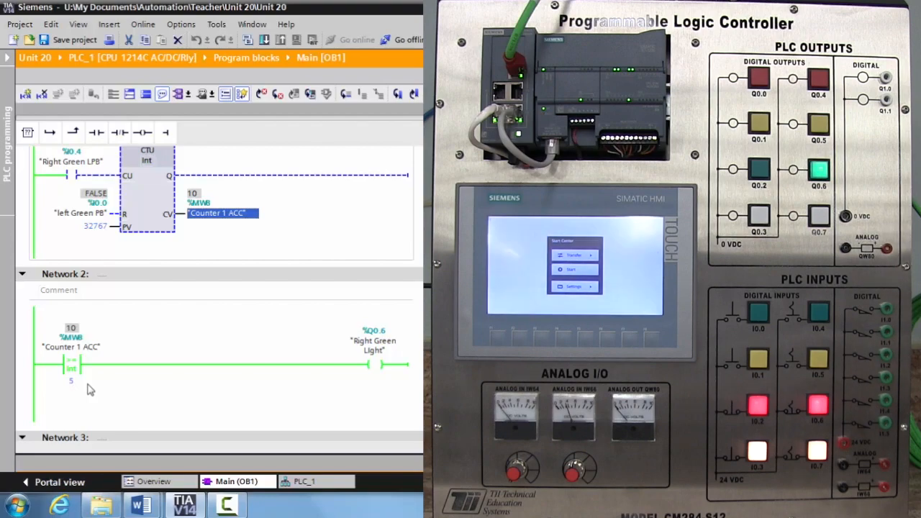
mouse_move(111, 395)
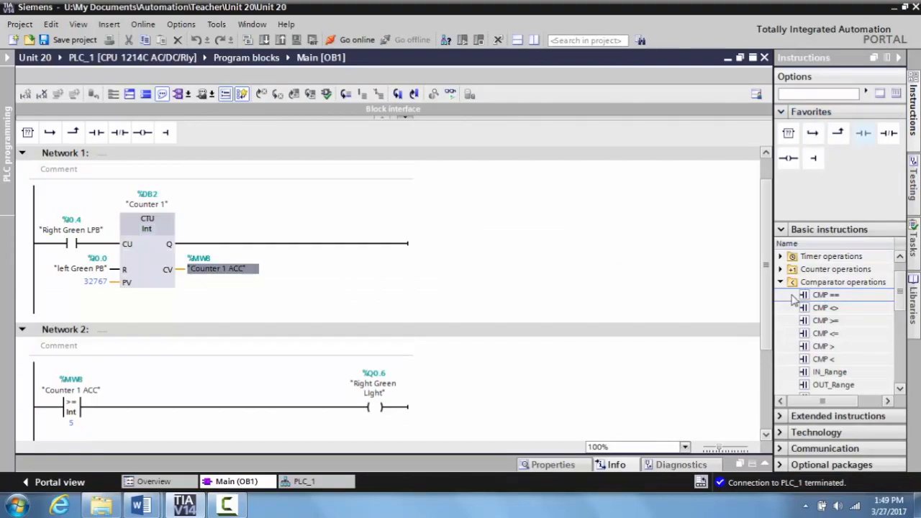
mouse_move(822, 295)
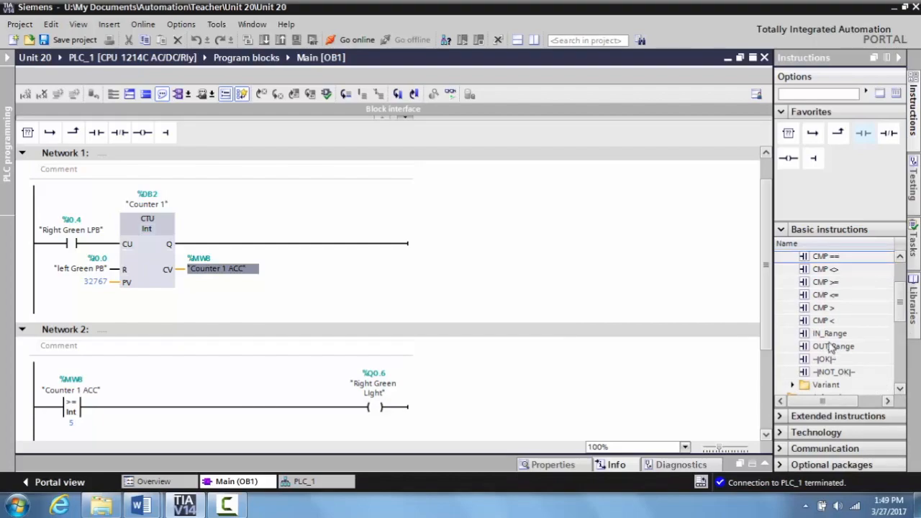
mouse_move(830, 334)
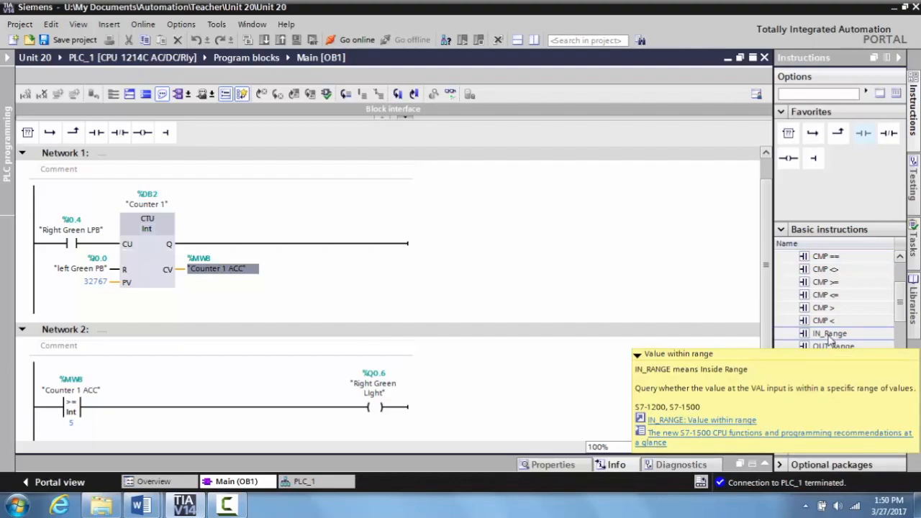
Step: Drop the IN_RANGE instruction onto the Network 2 comparator
click(70, 411)
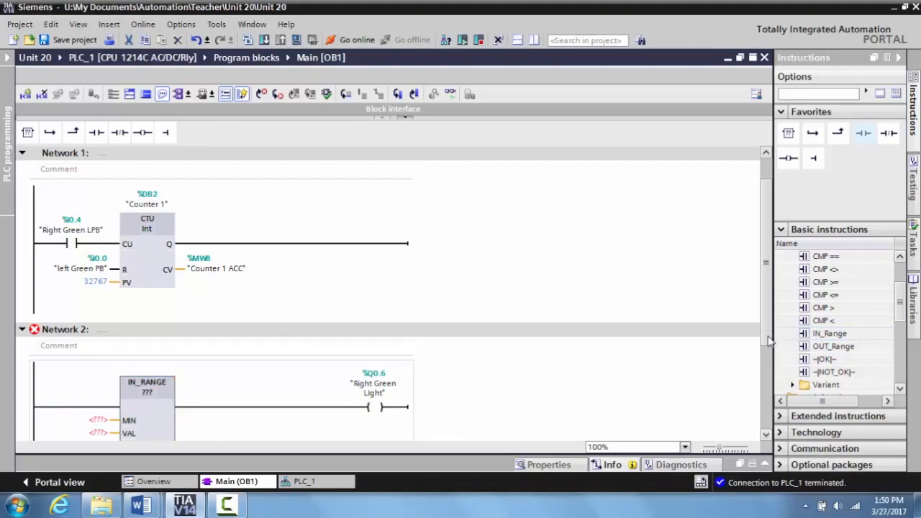
Step: Enter Counter 1 ACC at the IN_RANGE VAL input and 4 at MIN
scroll(down, 3)
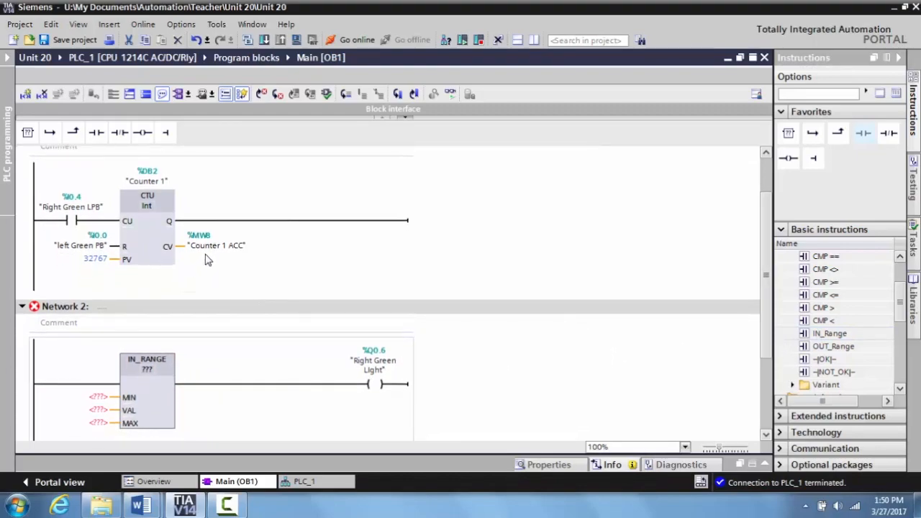
click(97, 410)
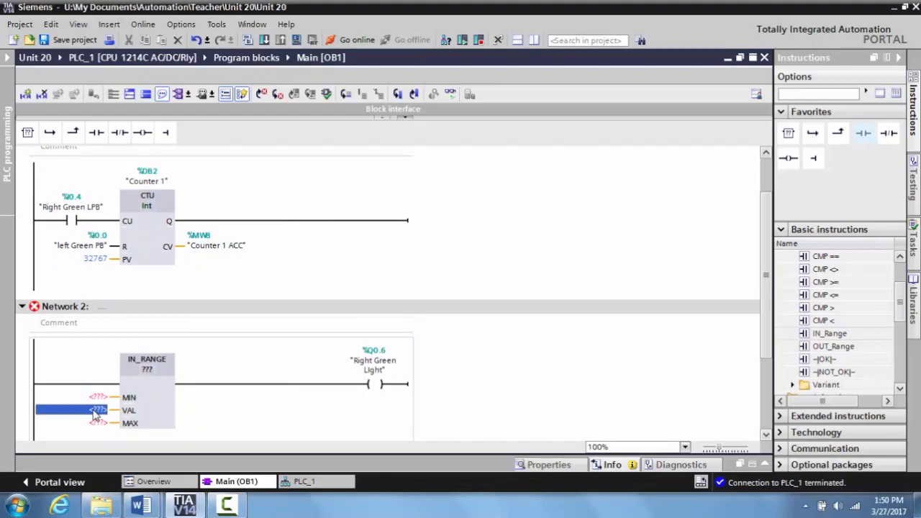
text(coun)
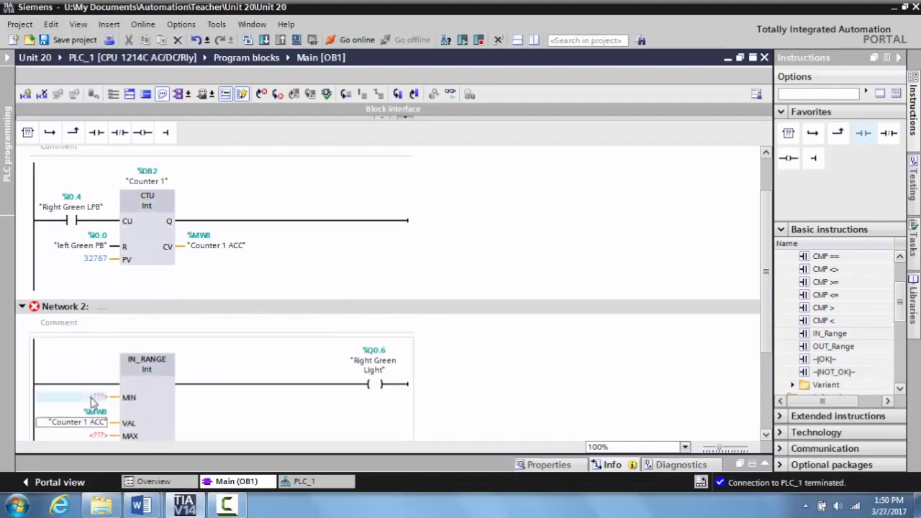
click(72, 397)
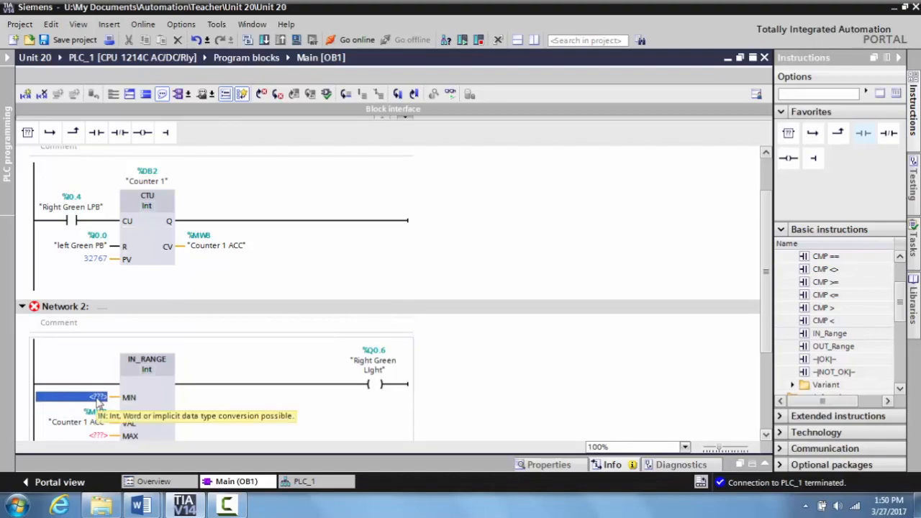
text(4)
click(95, 435)
text(8)
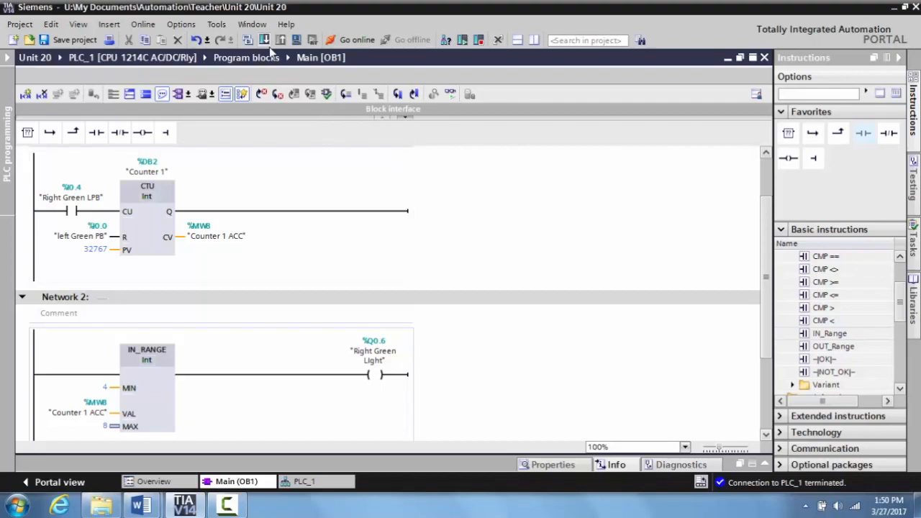
mouse_move(264, 41)
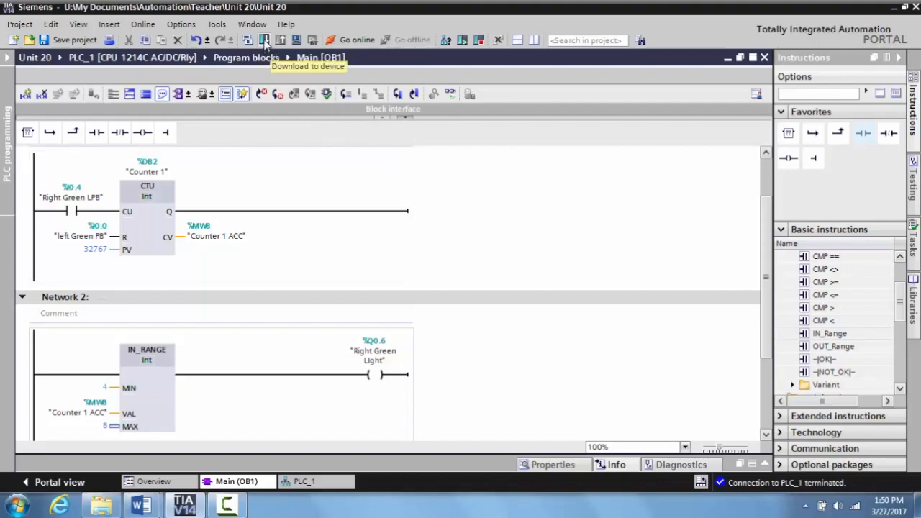